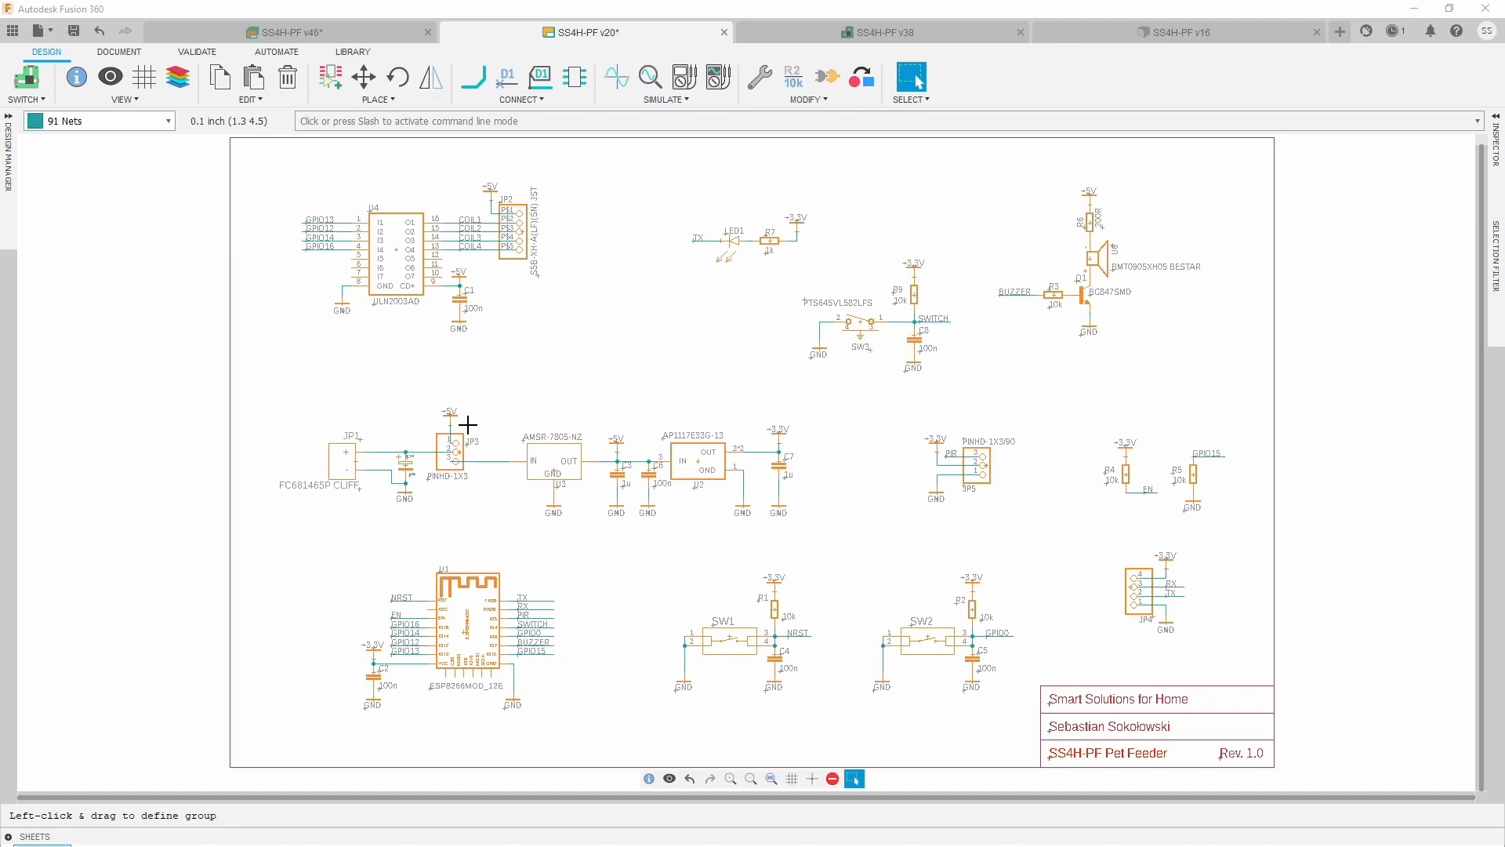
{"action": "mouse_move", "coordinate": [618, 452]}
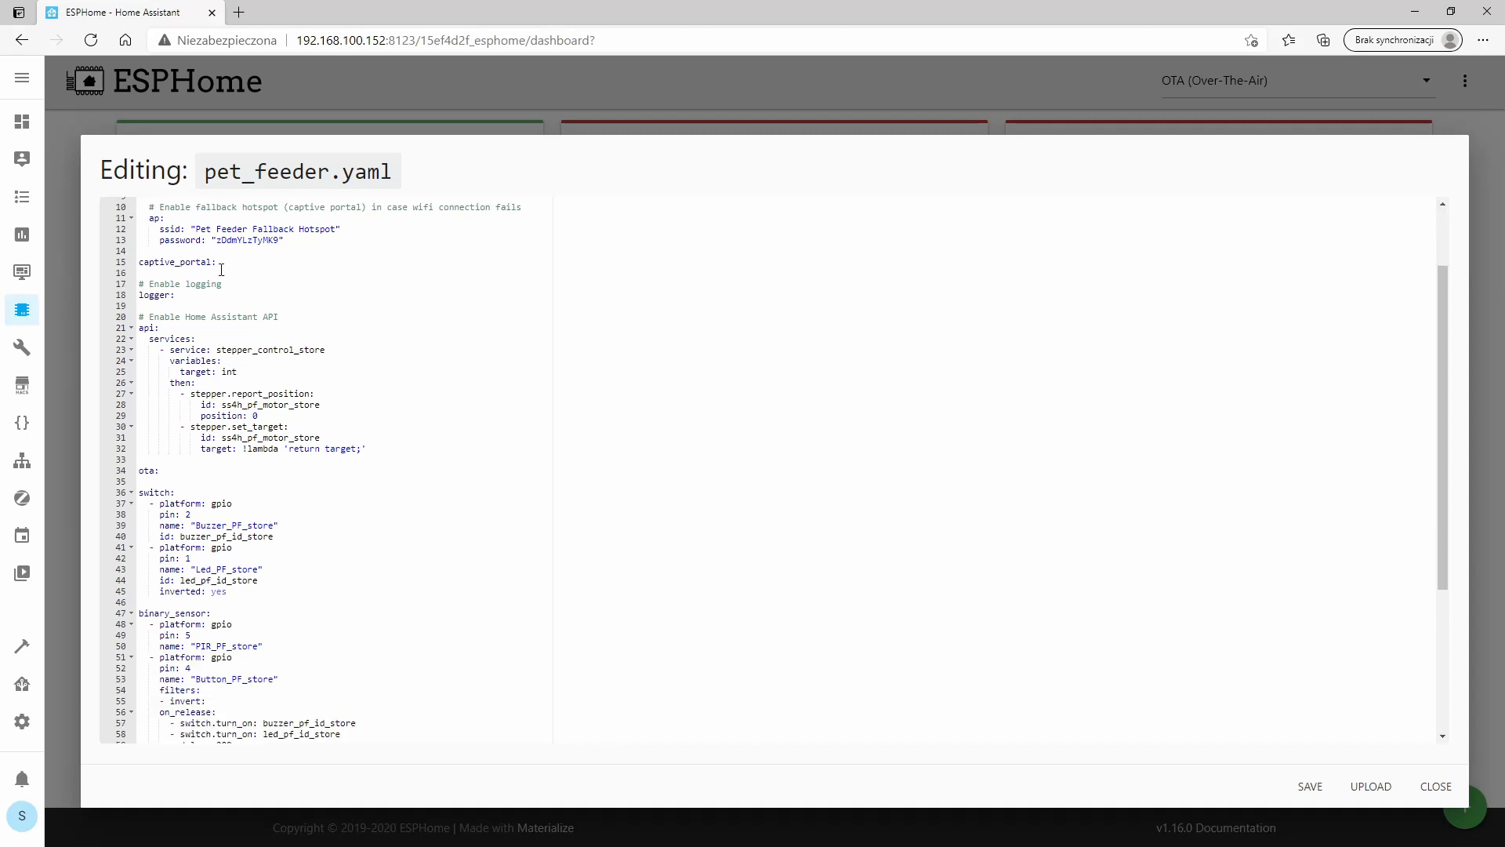
Set the cat button's tap action to call service automation: Trigger, then save the card
{"action": "scroll", "scroll_direction": "down", "scroll_amount": 3}
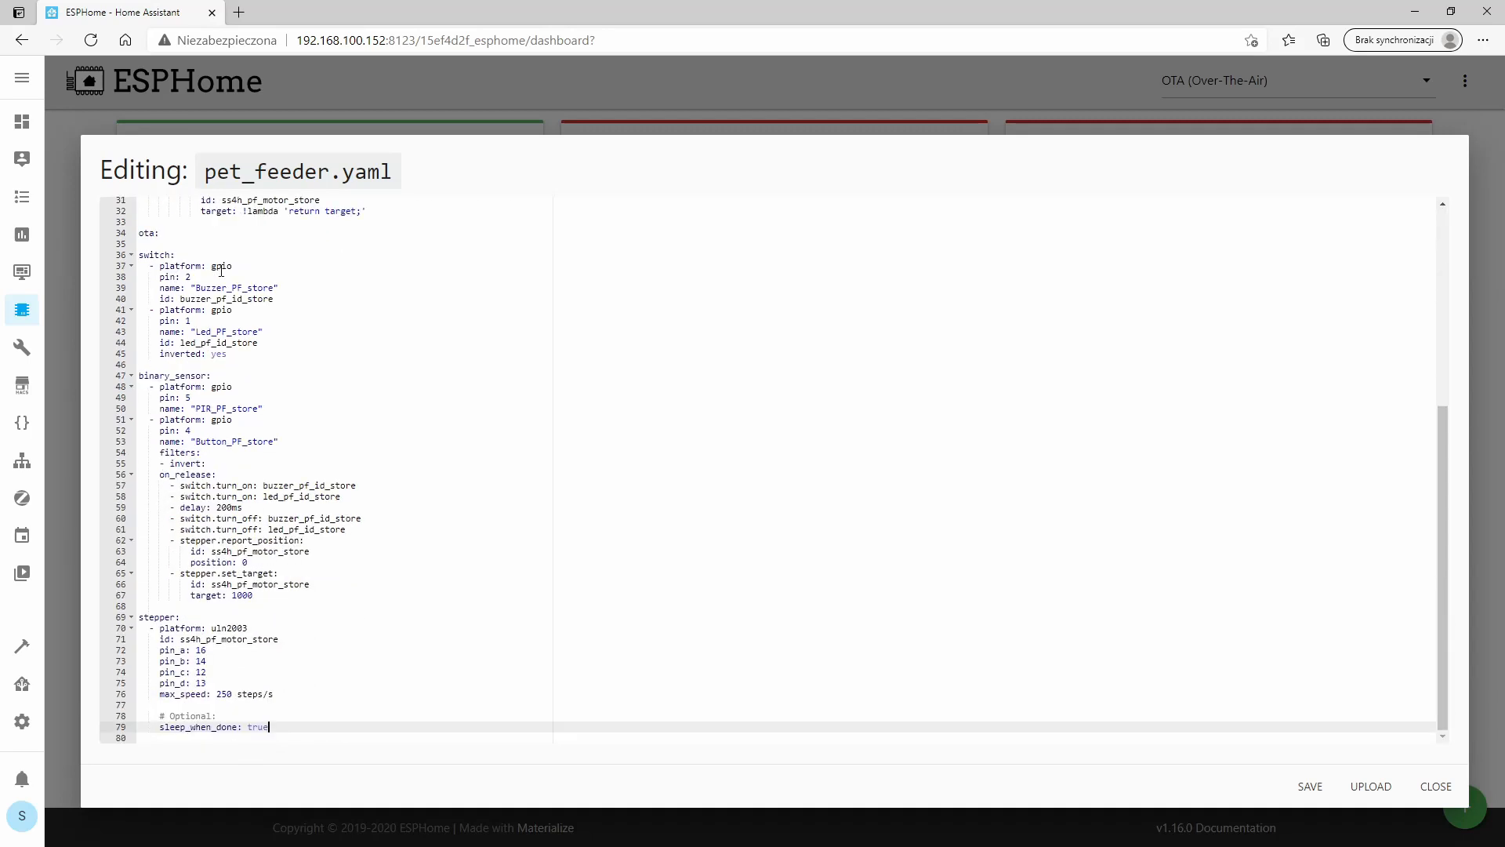
{"action": "left_click", "coordinate": [1308, 786]}
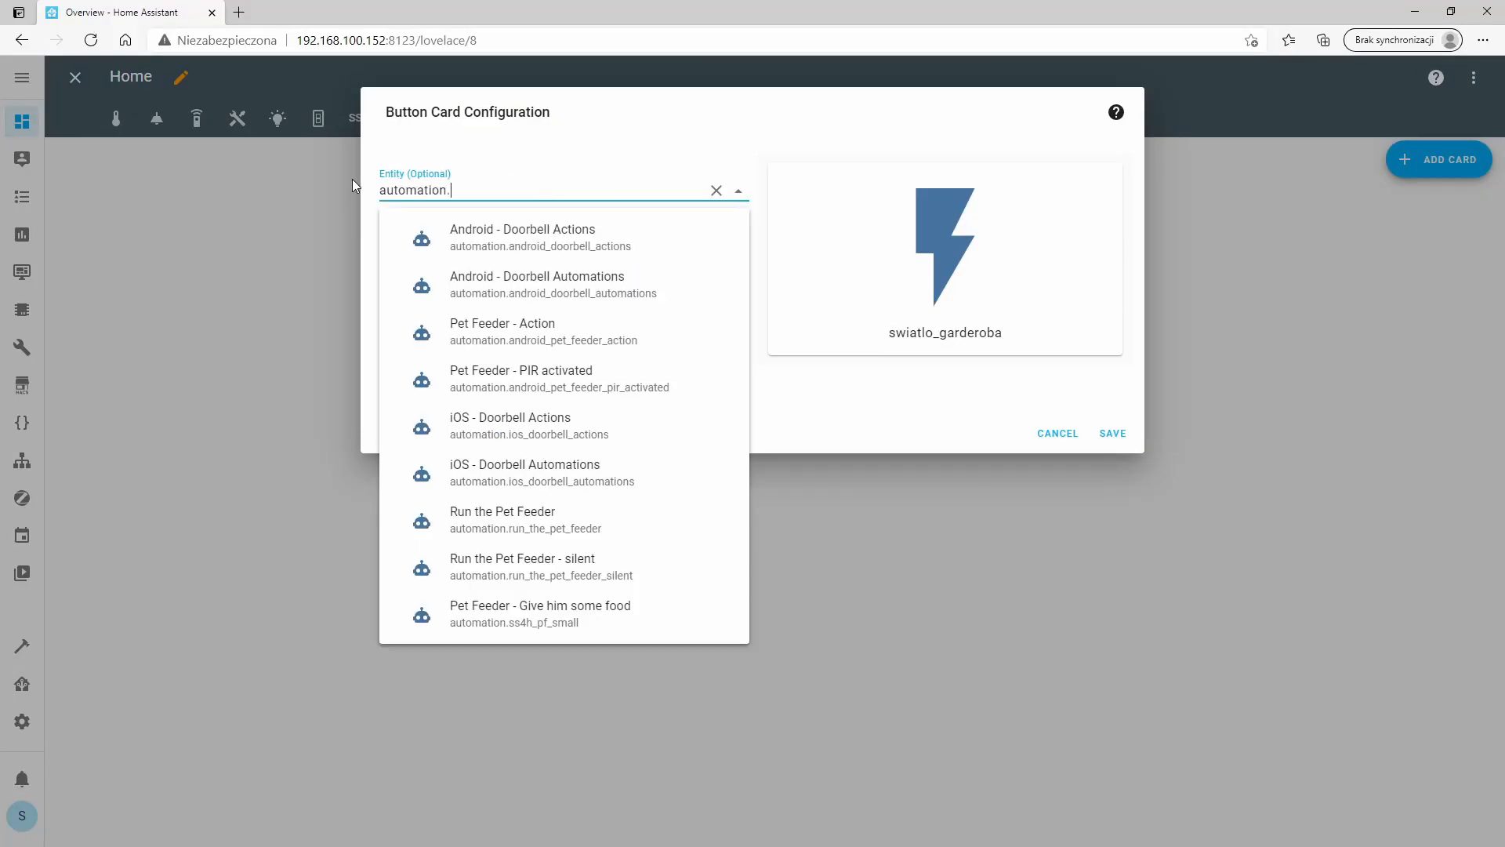
{"action": "left_click", "coordinate": [502, 519]}
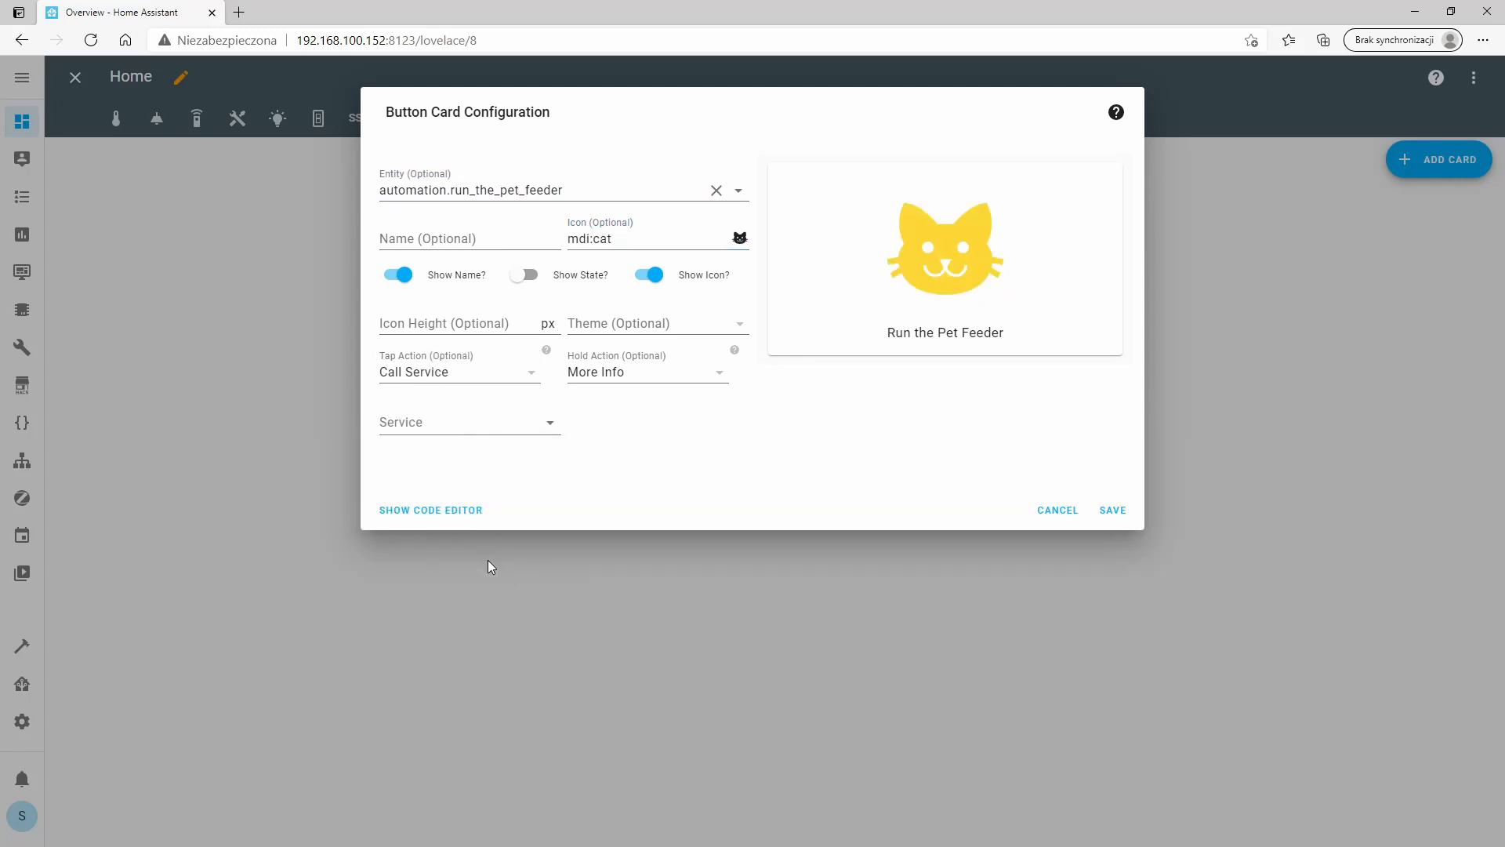
{"action": "left_click", "coordinate": [466, 422]}
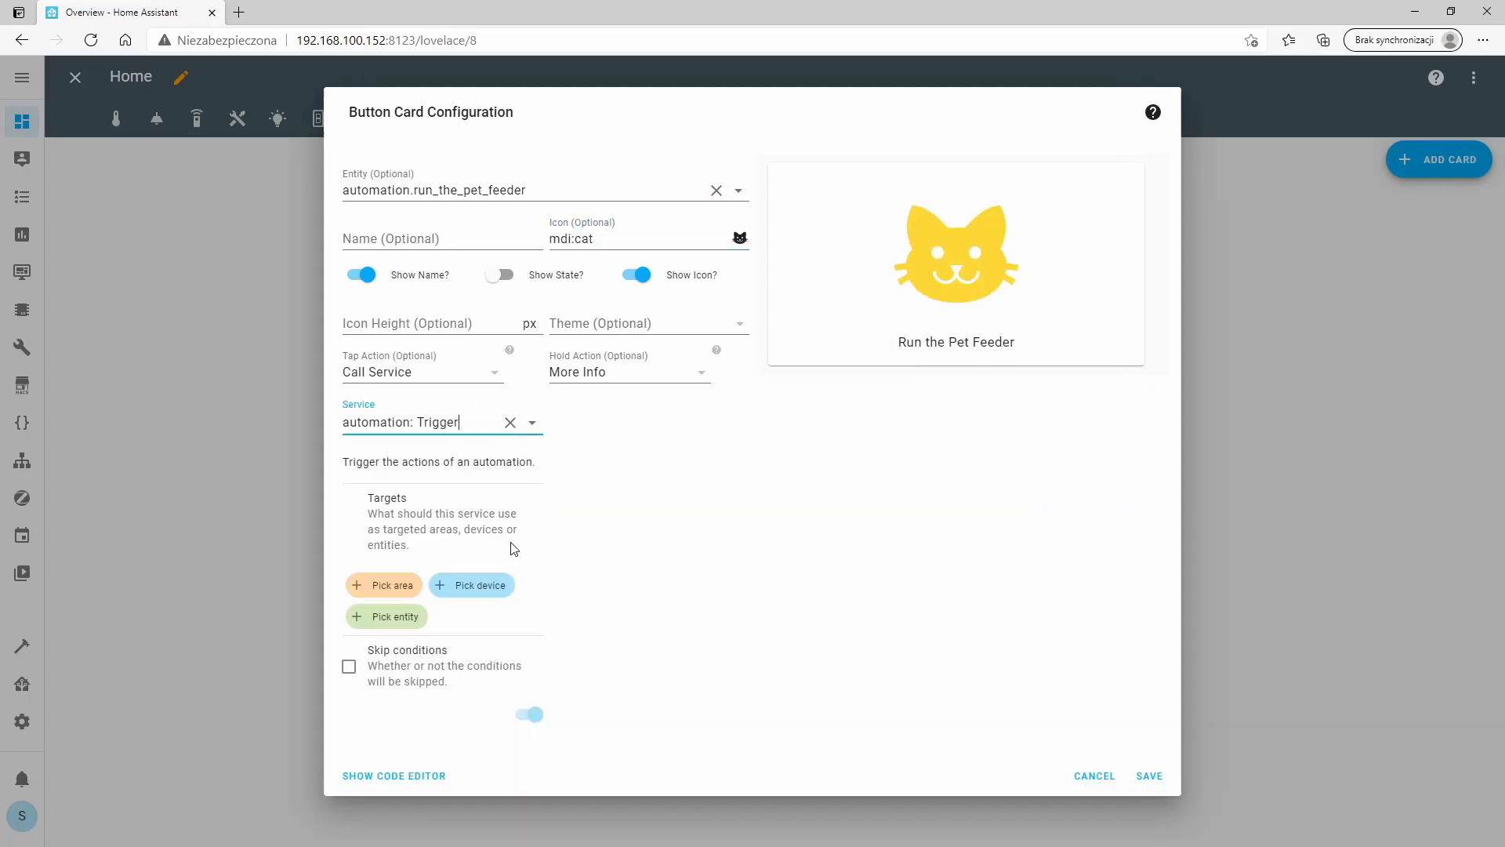
{"action": "left_click", "coordinate": [1148, 775]}
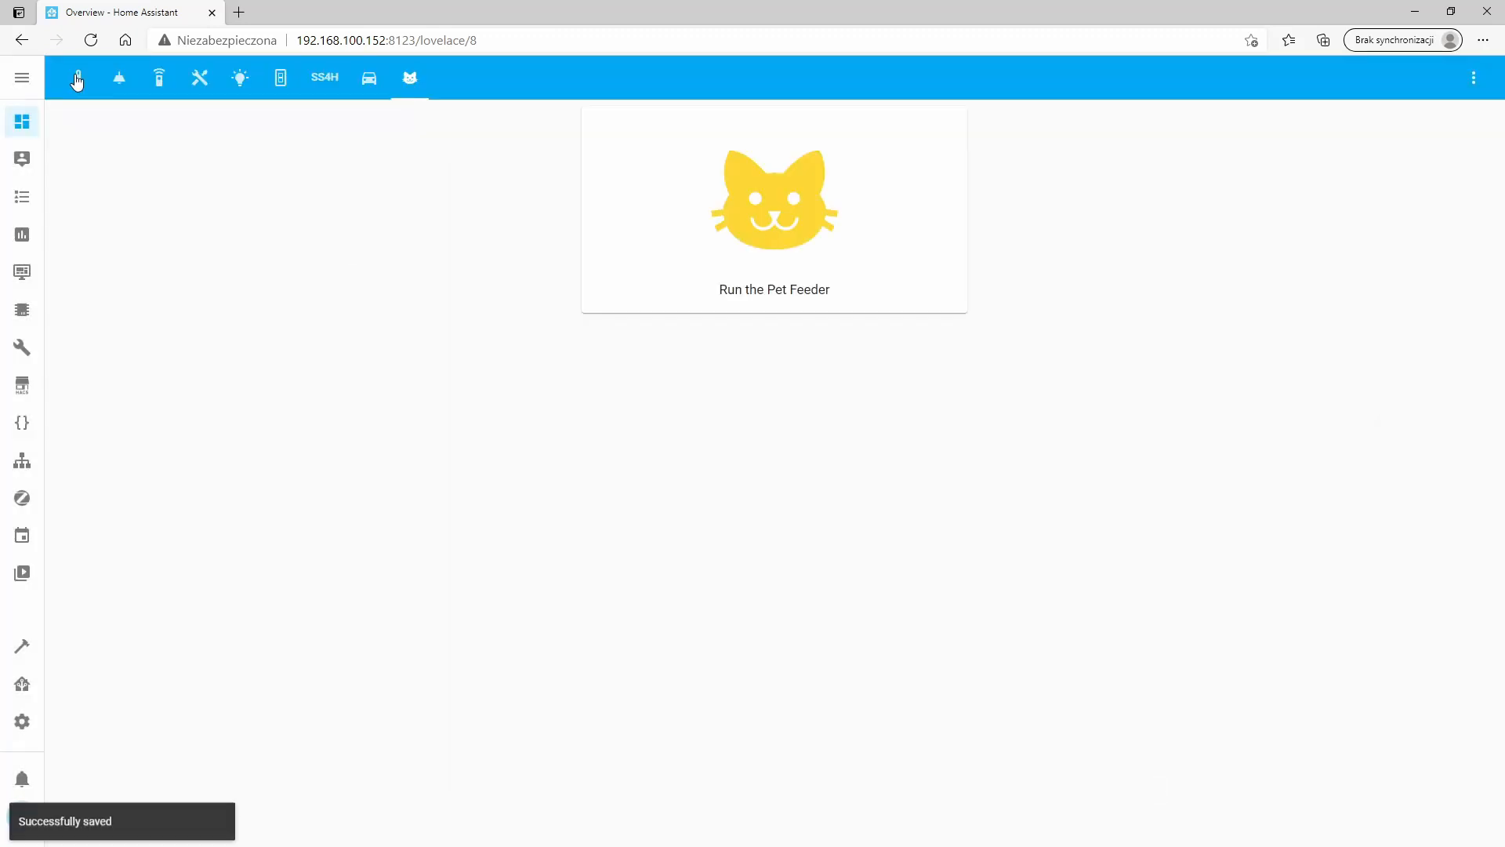